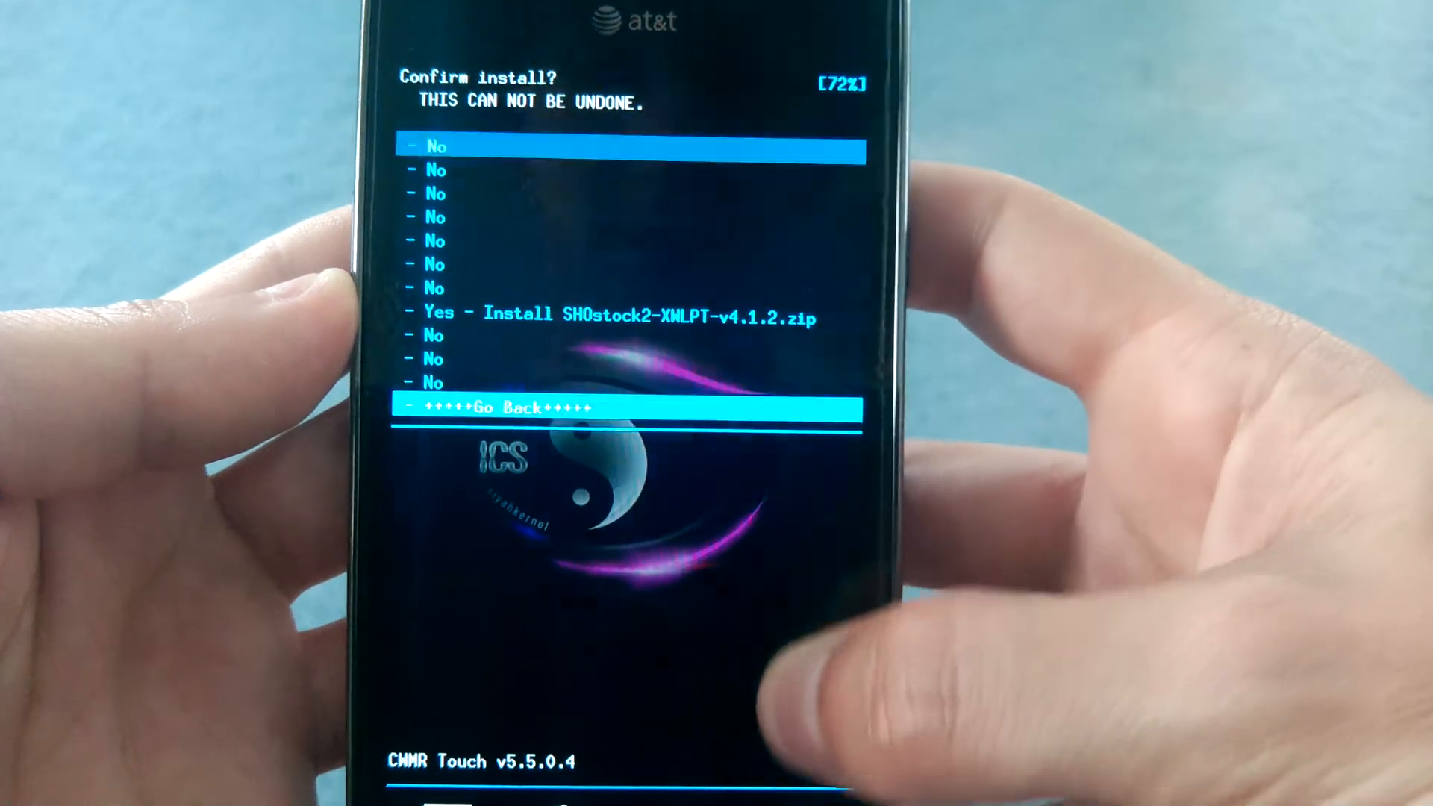
Back out of the SHOstock2 v4.1.2 install confirmation to the apply-update-from-zip menu.
{"action": "left_click", "coordinate": [624, 406]}
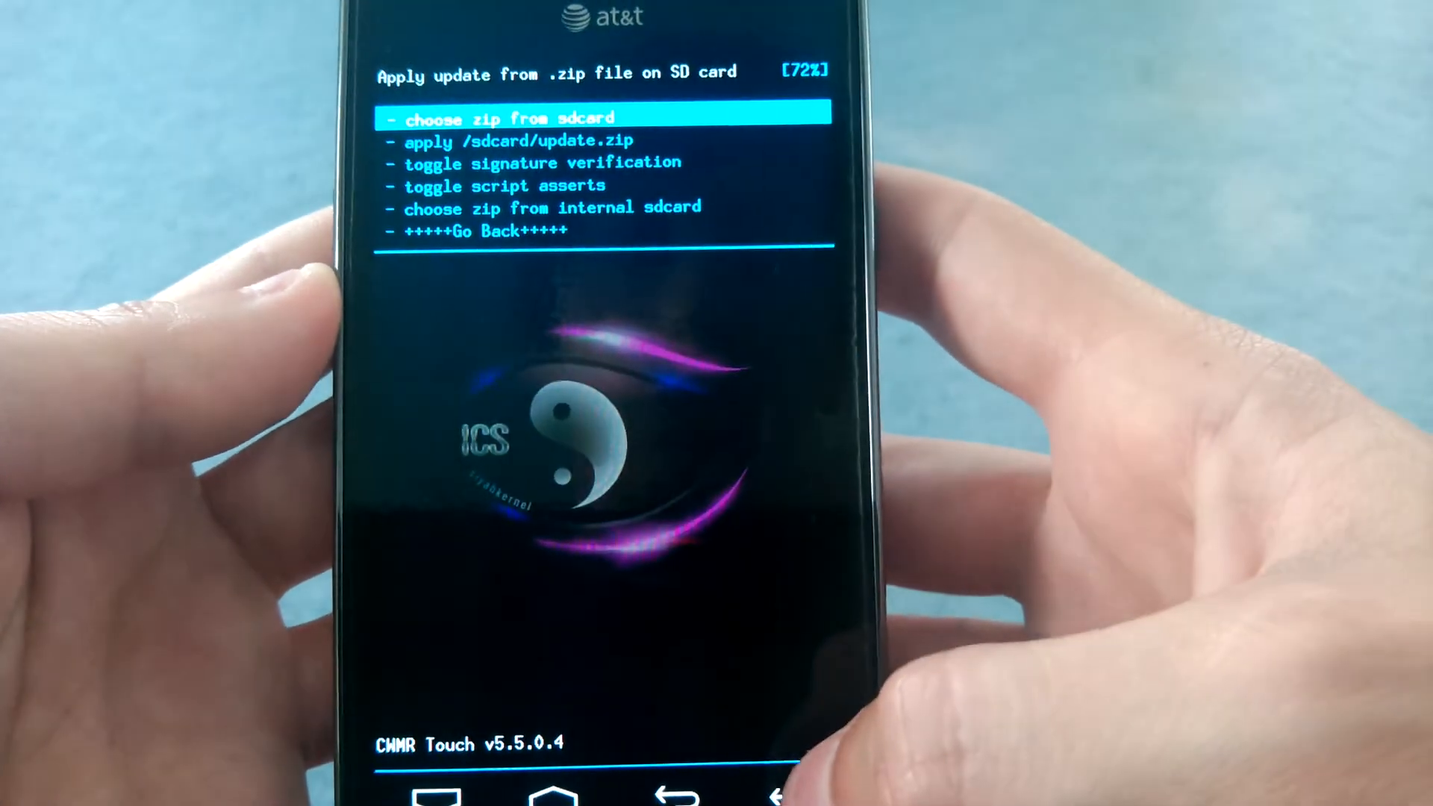